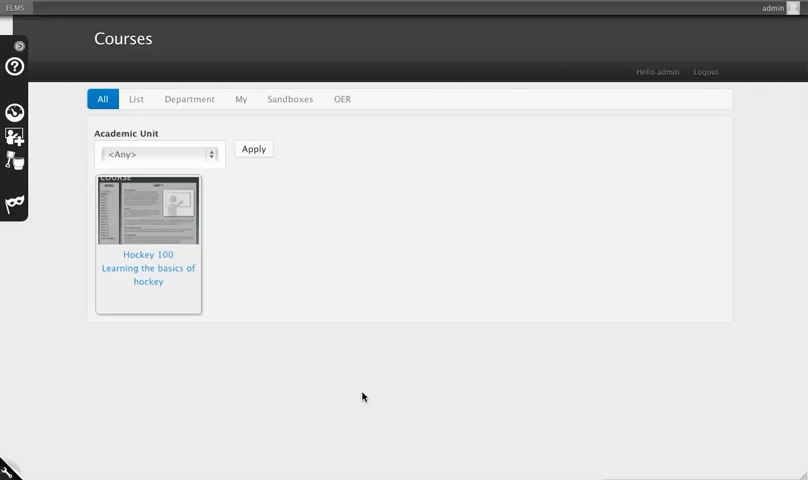
mouse_move(352, 349)
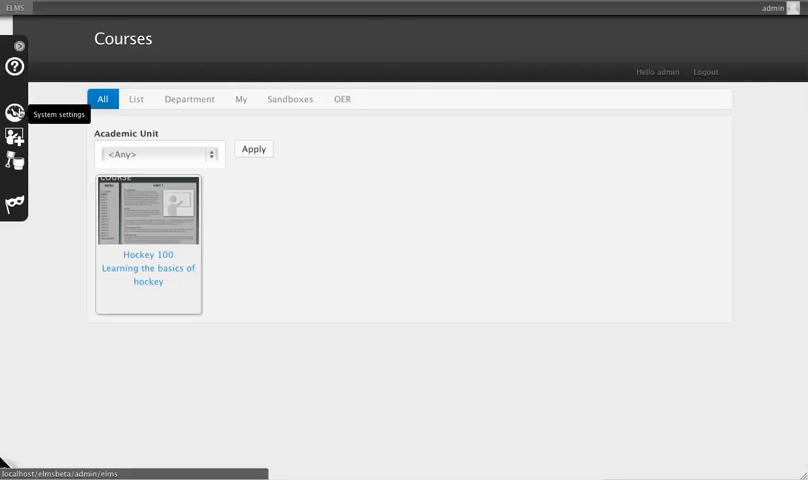
Step: Switch from the Courses listing to the ELMS system settings overview via the left toolbar
left_click(16, 112)
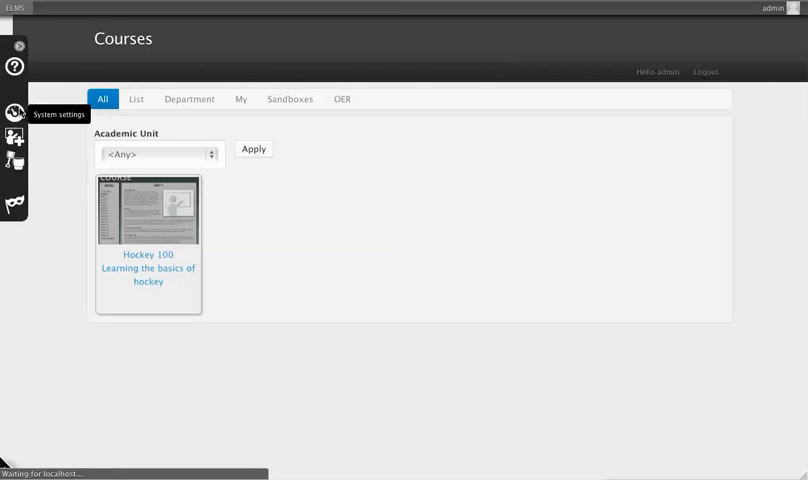
left_click(12, 112)
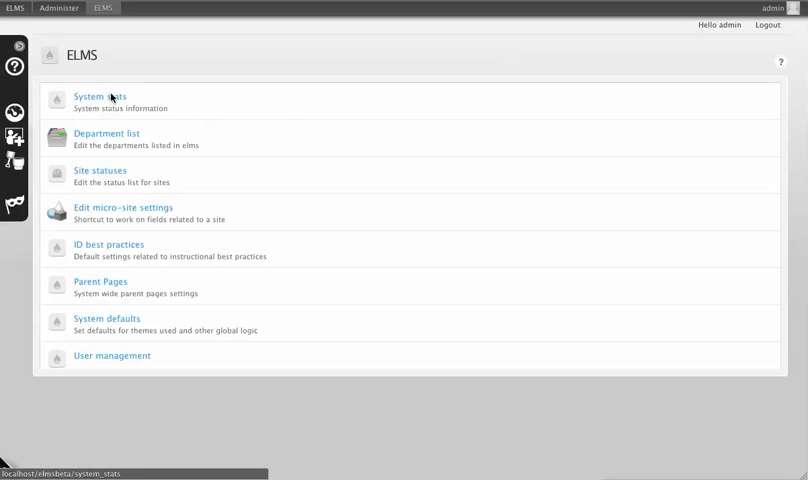
Step: Open System stats to view totals such as 58 pages, 1 user account and 3 sites
left_click(98, 96)
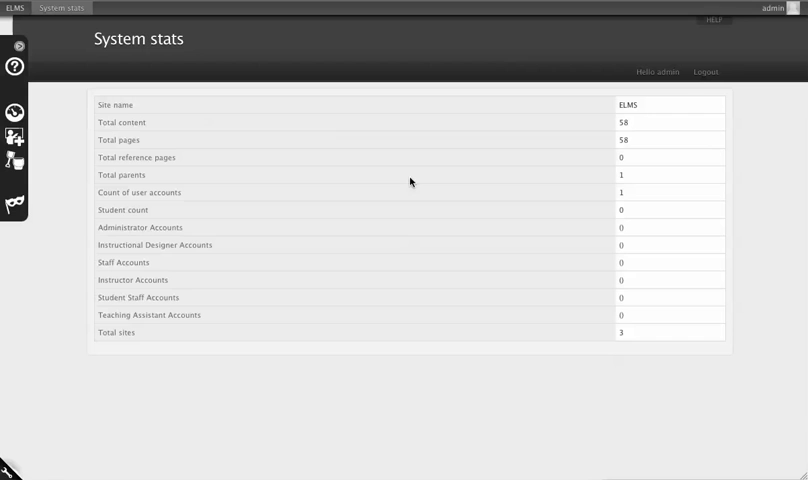
mouse_move(296, 110)
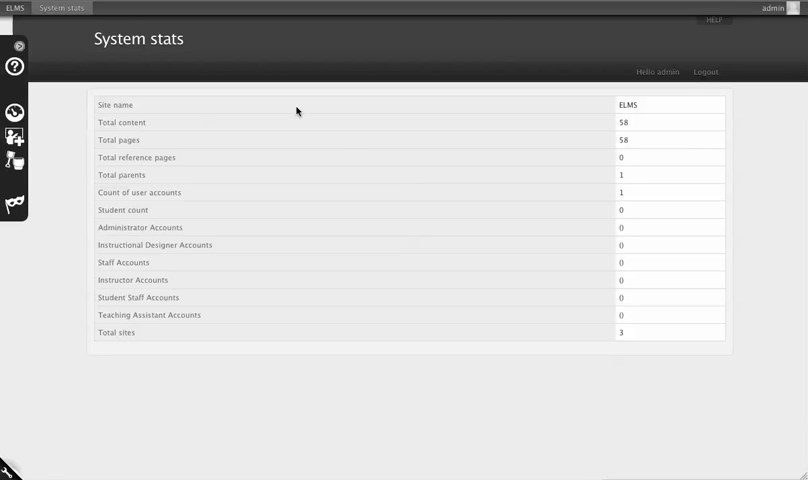
mouse_move(135, 105)
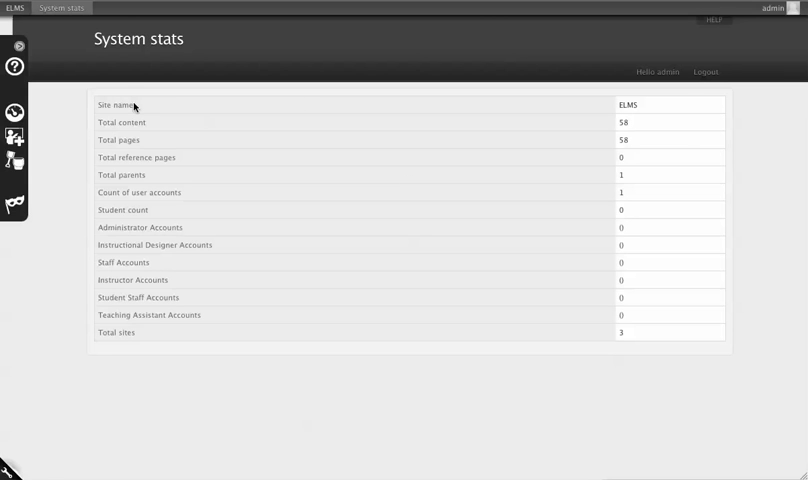
mouse_move(209, 298)
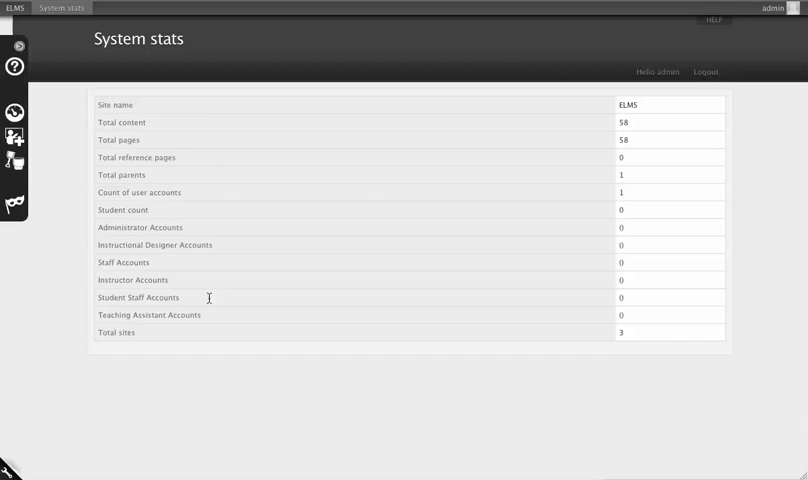
mouse_move(100, 127)
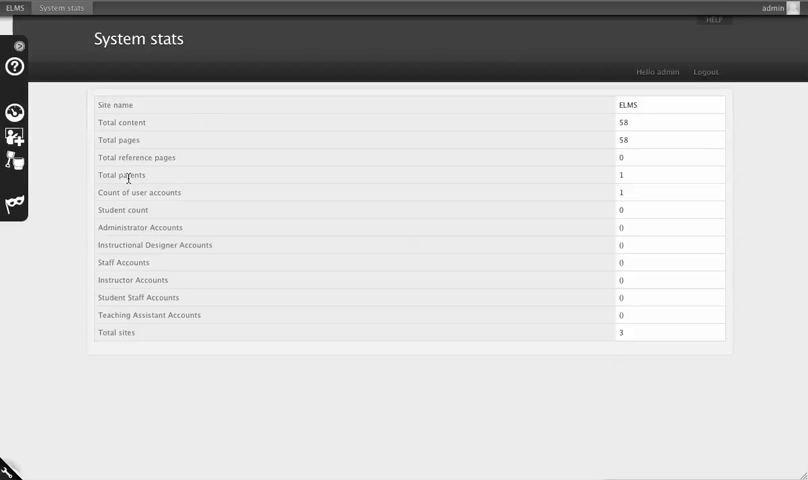
mouse_move(103, 261)
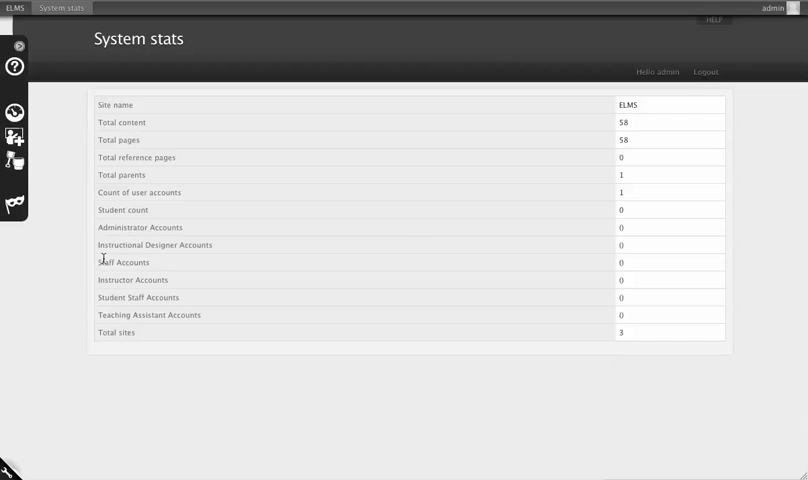
mouse_move(125, 280)
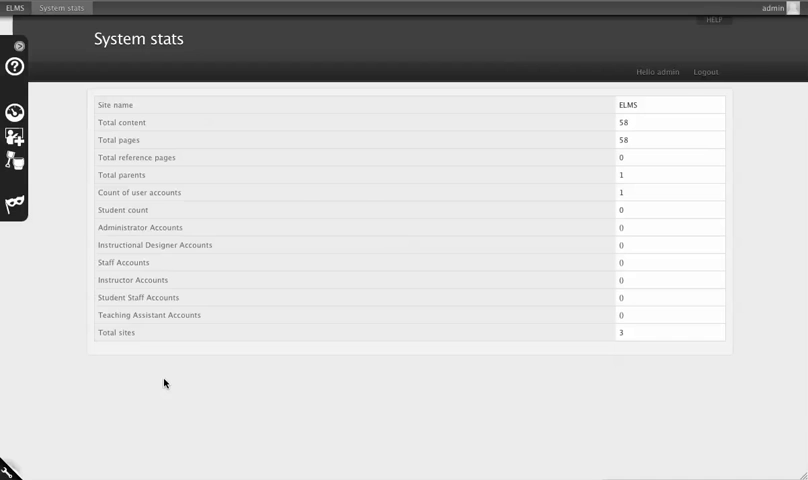
mouse_move(590, 234)
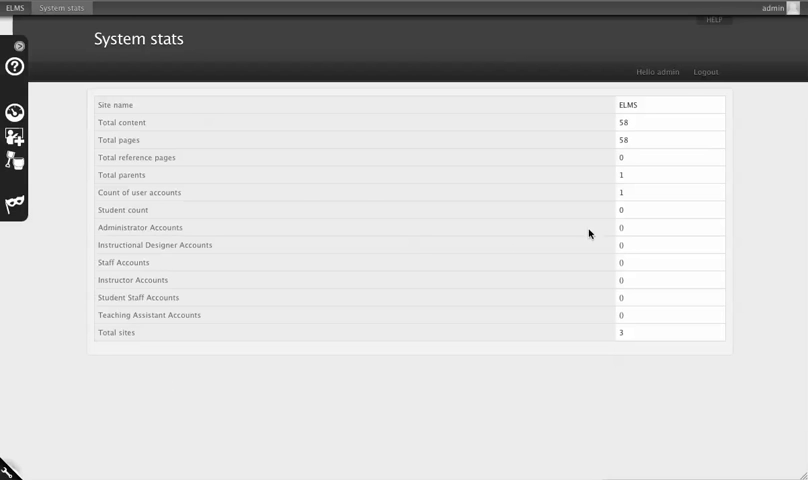
mouse_move(617, 232)
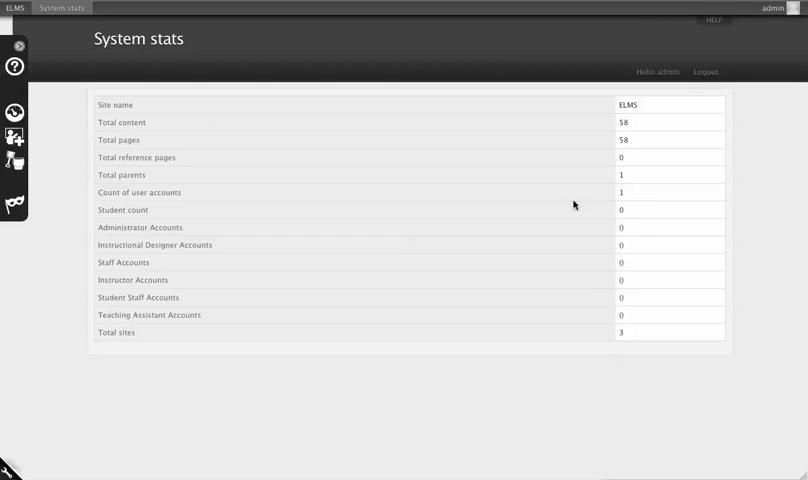
mouse_move(620, 225)
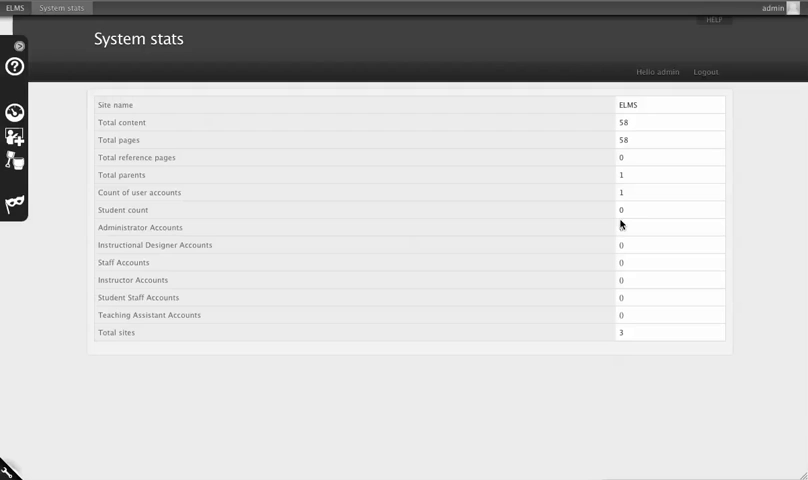